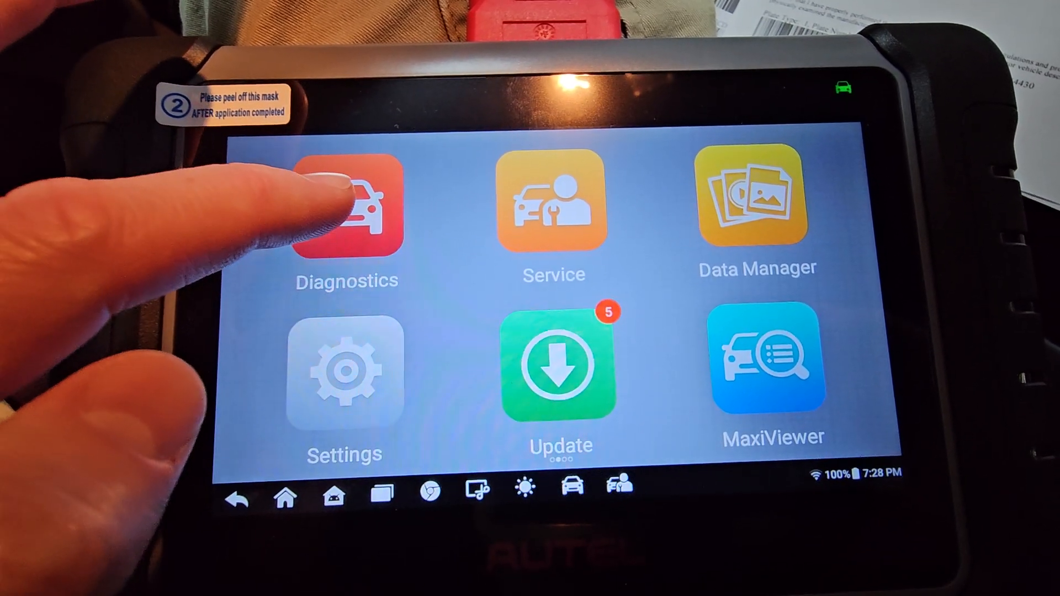
Step: Enter Diagnostics and load the Dodge software to reach Select diagnostic type
{"action": "left_click", "coordinate": [346, 207]}
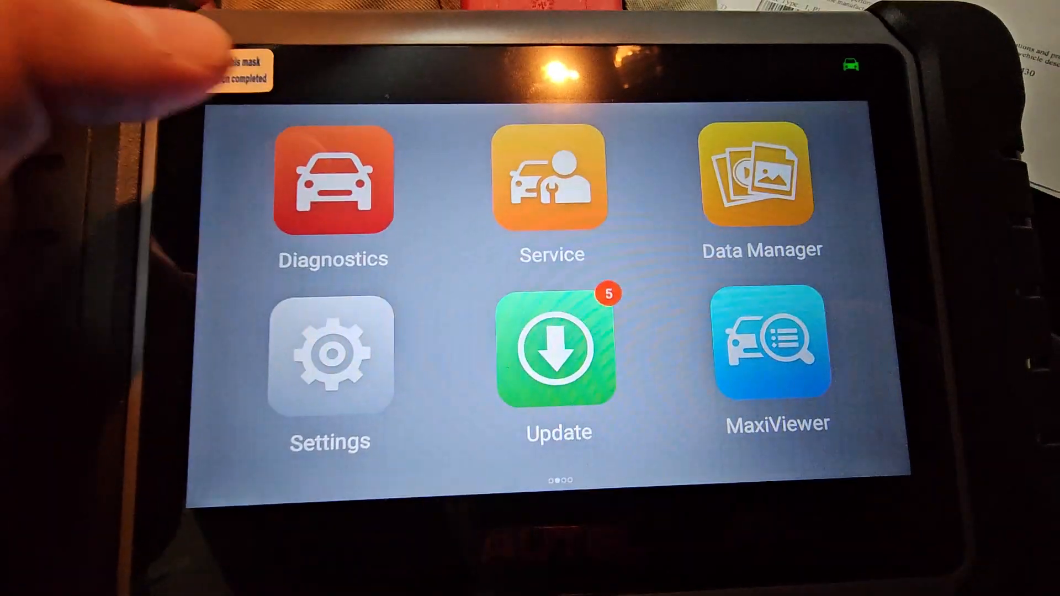
{"action": "left_click", "coordinate": [332, 181]}
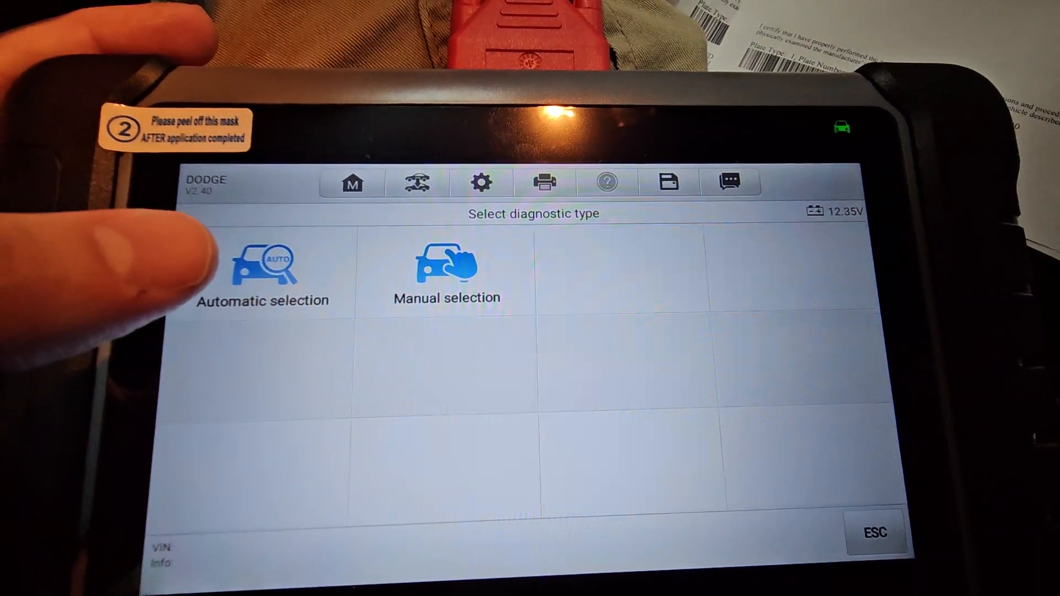
Step: Choose Automatic selection so the tool identifies the Challenger by itself
{"action": "left_click", "coordinate": [263, 271]}
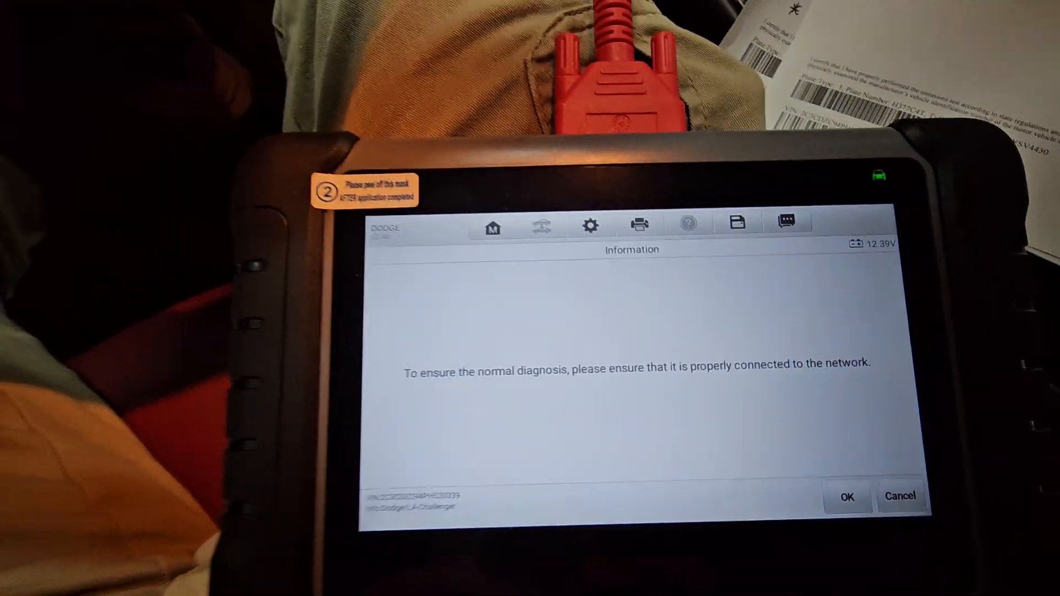
Step: Accept the network notice and Security Gateway disclaimer to reach the Challenger diagnostic menu
{"action": "left_click", "coordinate": [847, 495]}
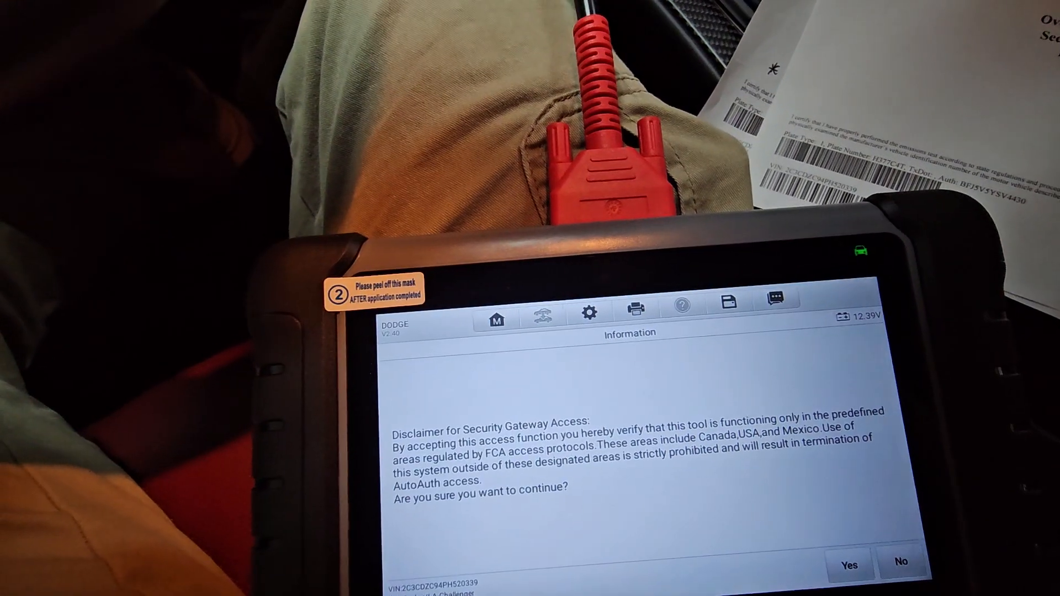
{"action": "left_click", "coordinate": [850, 564]}
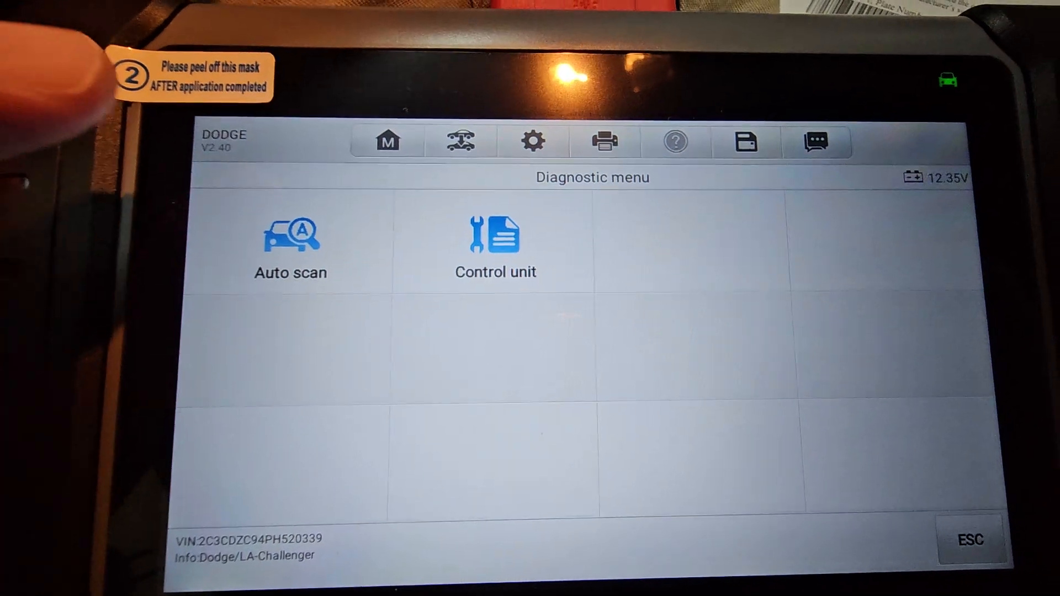
Step: Run Auto scan across all modules, finding 2 BCM faults and 1 PDM fault
{"action": "left_click", "coordinate": [290, 243]}
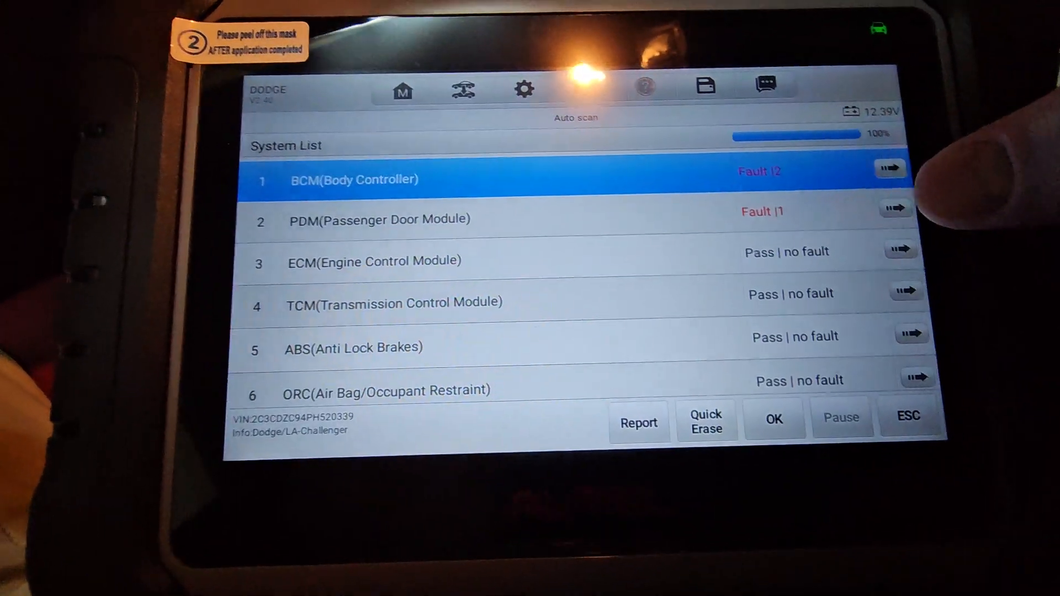
Step: Read the faulted module's stored code B25B4-2A, Pawl switch - stuck
{"action": "left_click", "coordinate": [892, 168]}
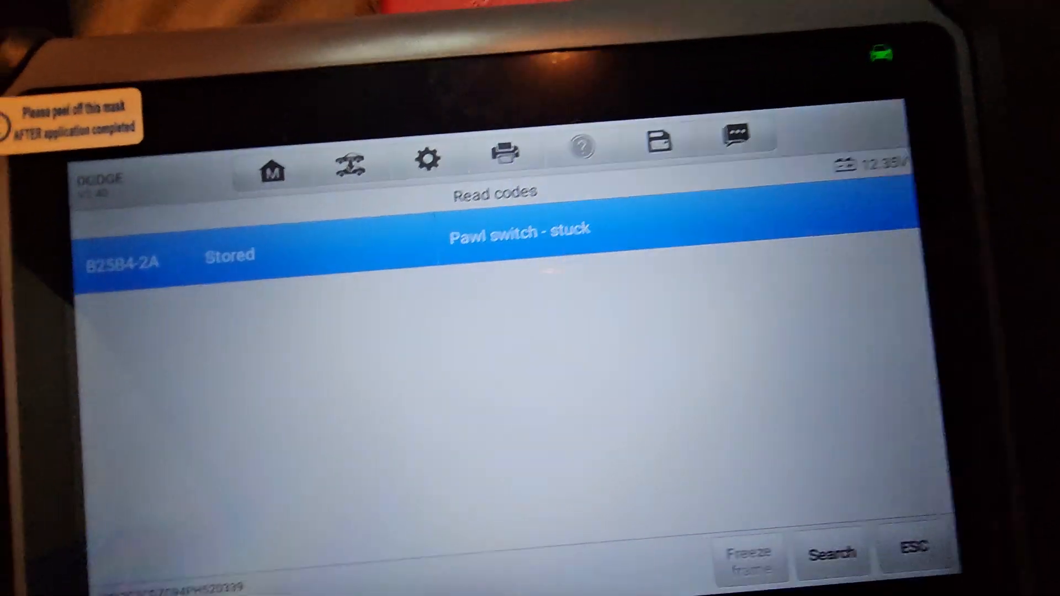
Step: Search DTC B25B4-2A on Google and review the NHTSA latch-wiring bulletin result
{"action": "left_click", "coordinate": [833, 554]}
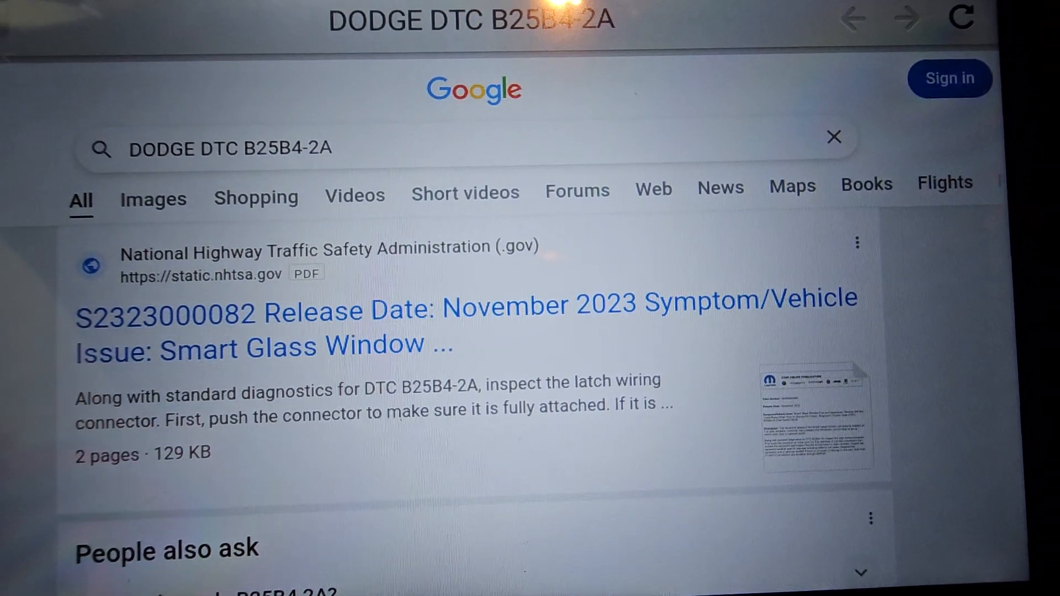
{"action": "scroll", "scroll_direction": "down", "scroll_amount": 3}
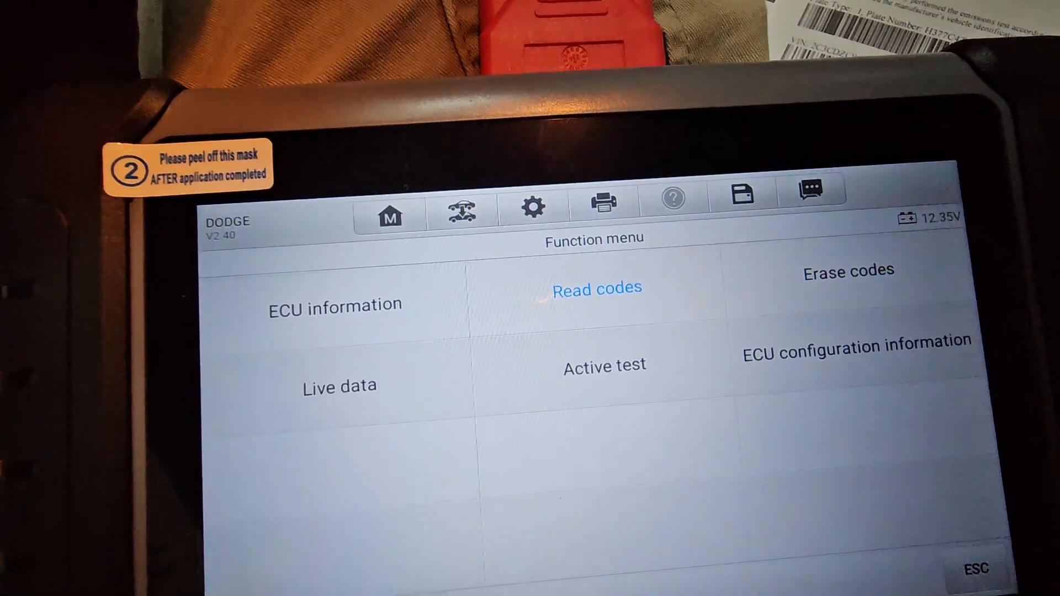
Step: Return to the system list and read the other faulted module's code B165C-15
{"action": "left_click", "coordinate": [595, 288]}
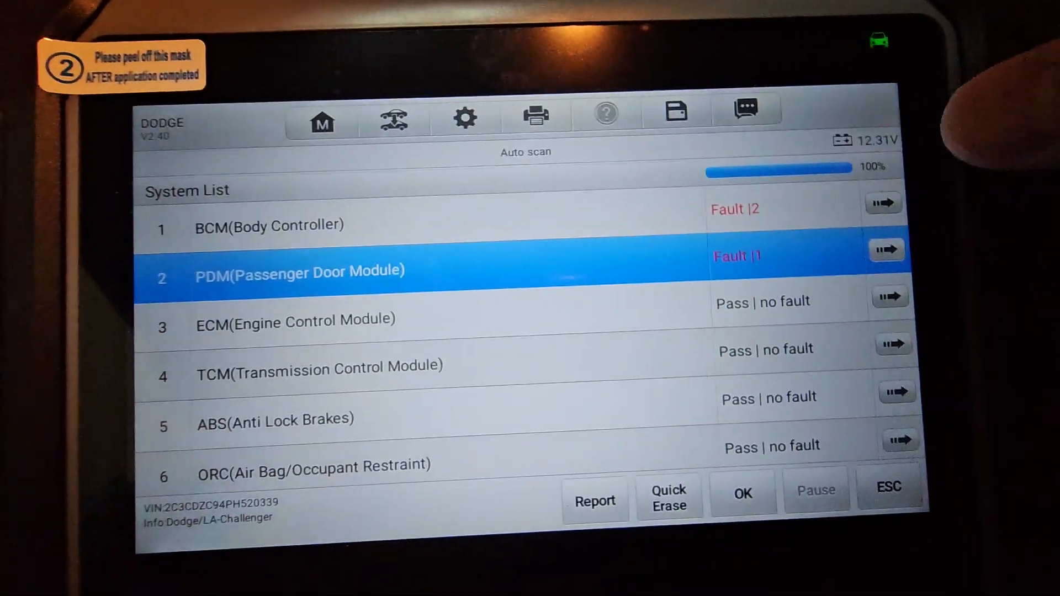
{"action": "left_click", "coordinate": [887, 249]}
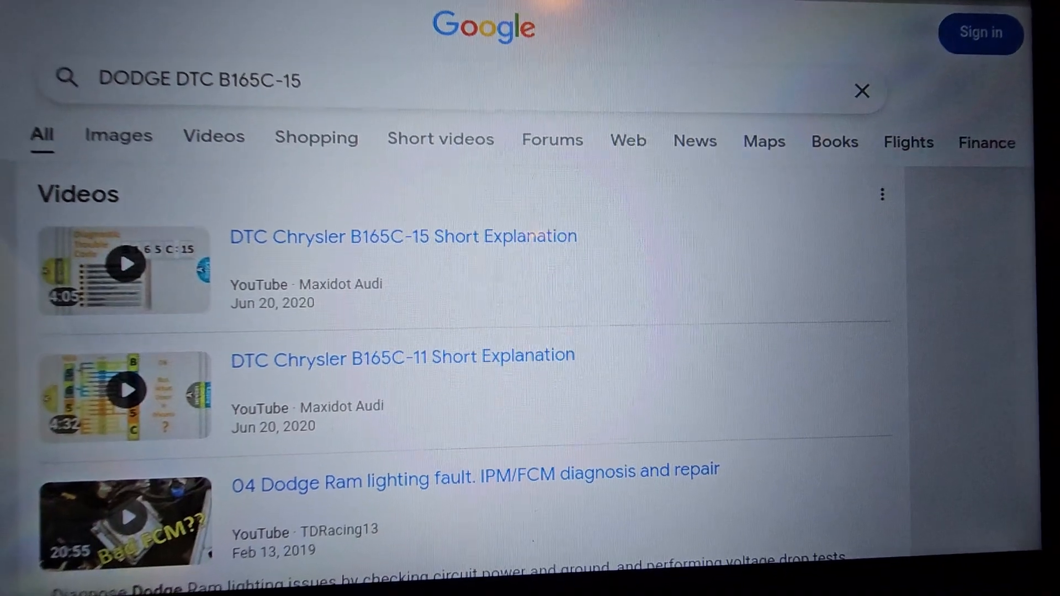
{"action": "scroll", "scroll_direction": "down", "scroll_amount": 3}
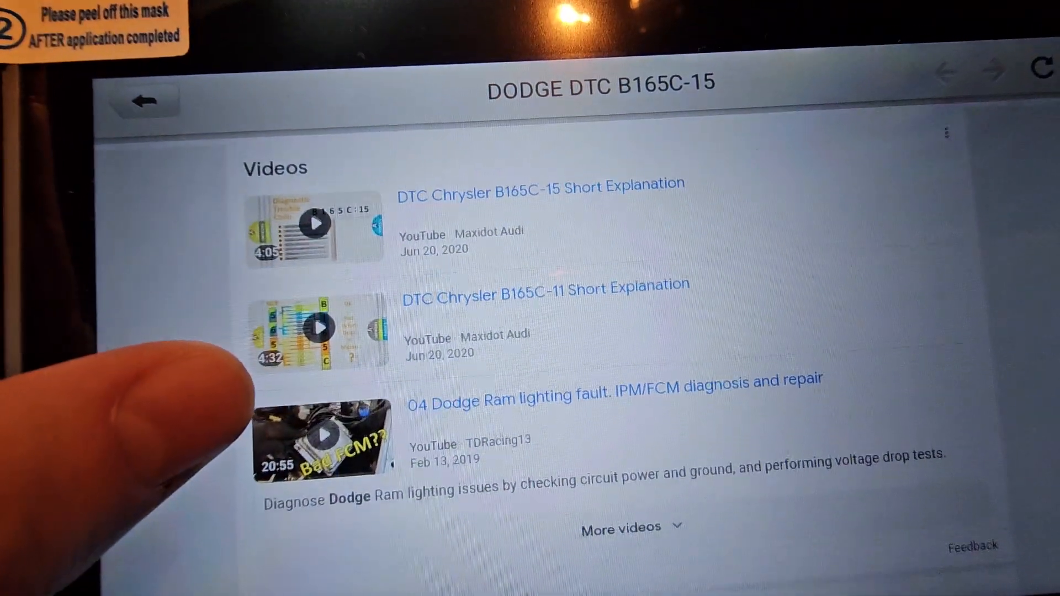
{"action": "scroll", "scroll_direction": "down", "scroll_amount": 3}
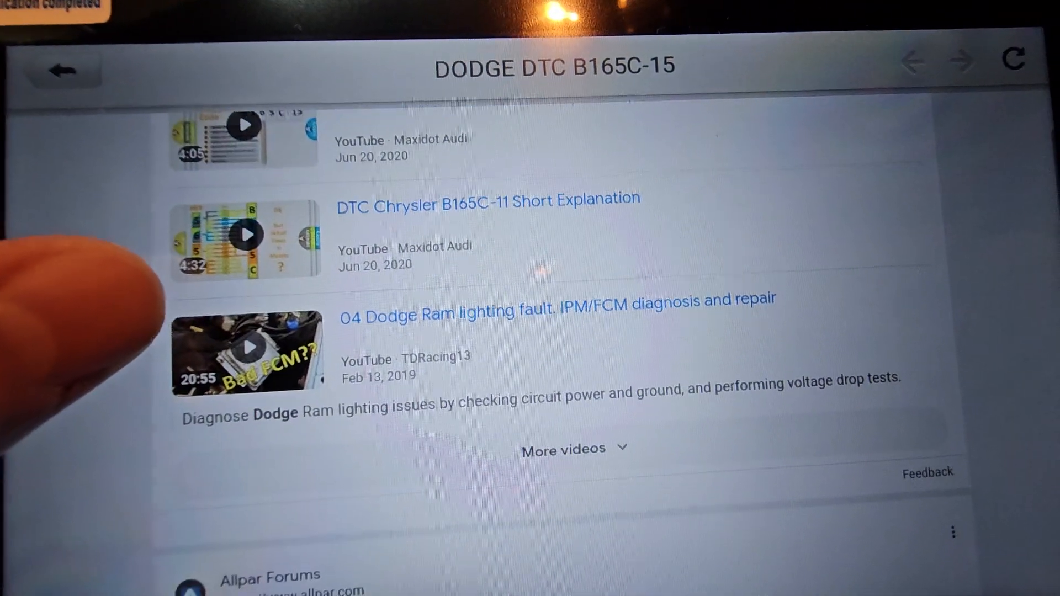
{"action": "scroll", "scroll_direction": "down", "scroll_amount": 3}
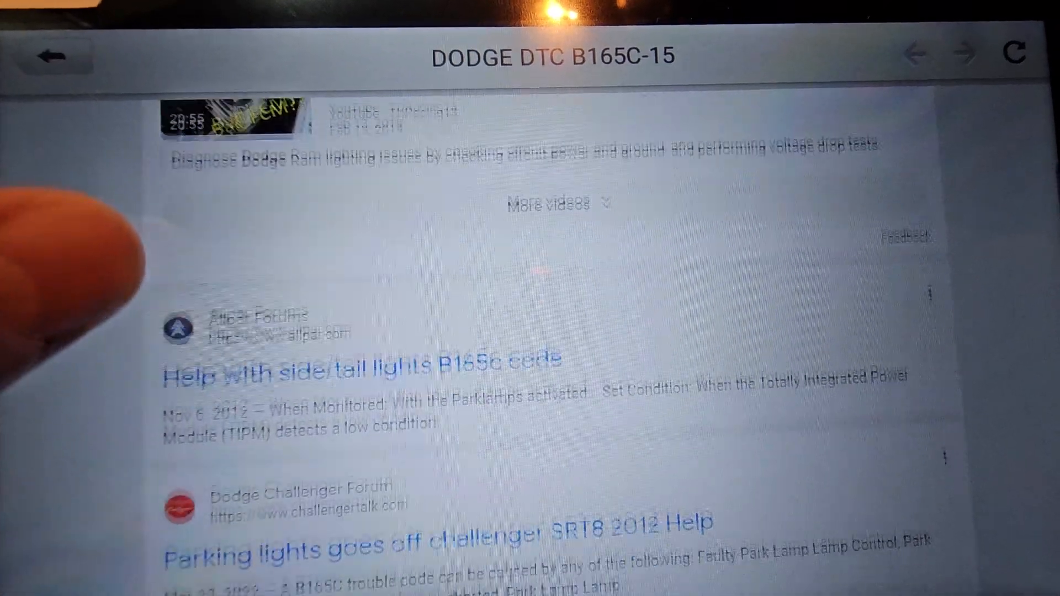
{"action": "scroll", "scroll_direction": "down", "scroll_amount": 3}
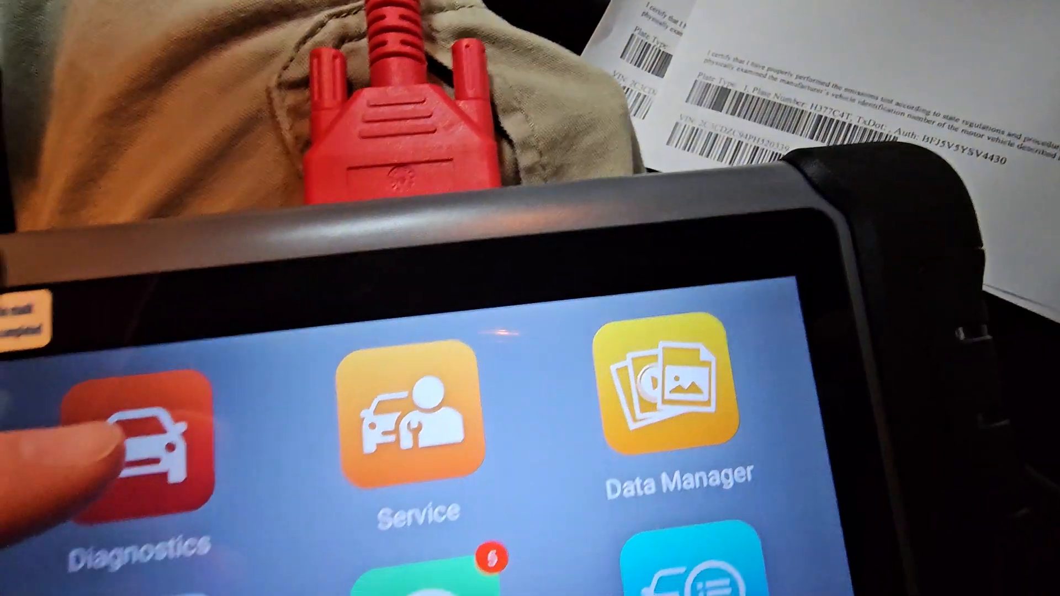
Step: Reopen the Challenger auto-scan list (BCM 2, PDM 1) and request to exit it
{"action": "left_click", "coordinate": [146, 446]}
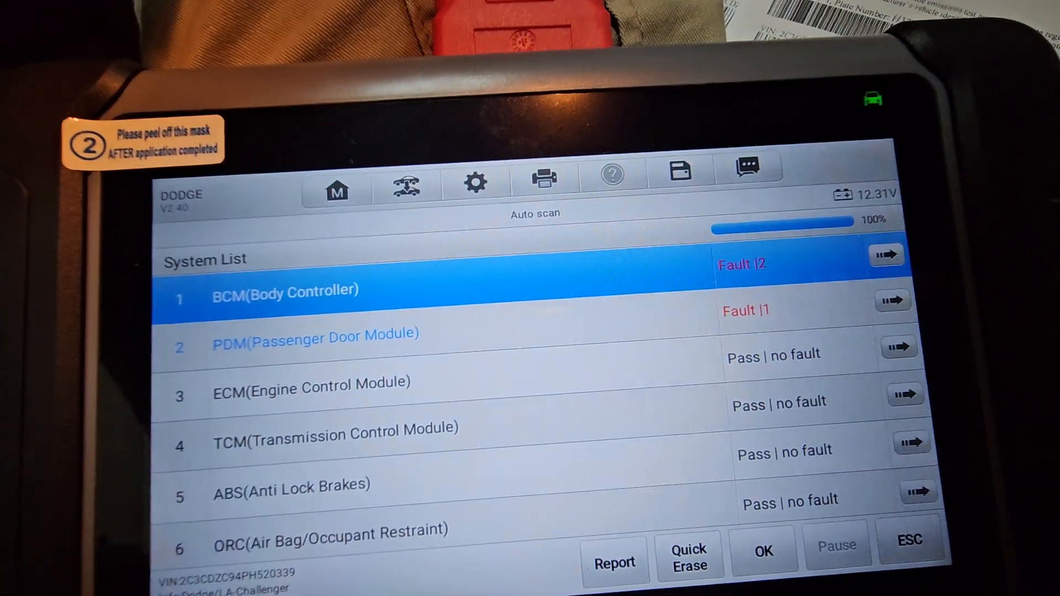
{"action": "left_click", "coordinate": [910, 541]}
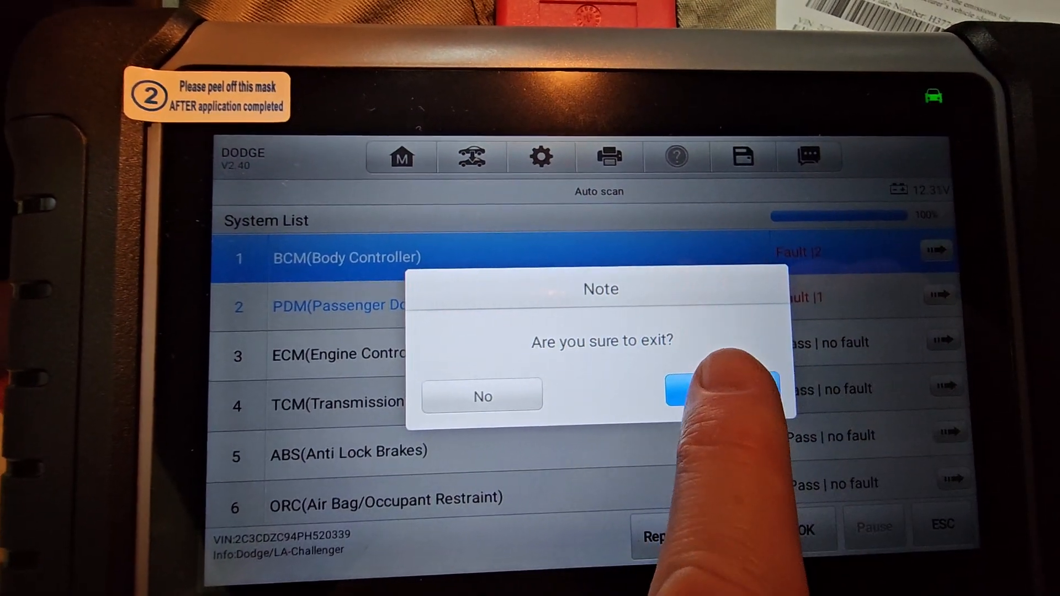
Step: Confirm leaving Auto scan and enter the Body control units toward the BCM
{"action": "left_click", "coordinate": [721, 394]}
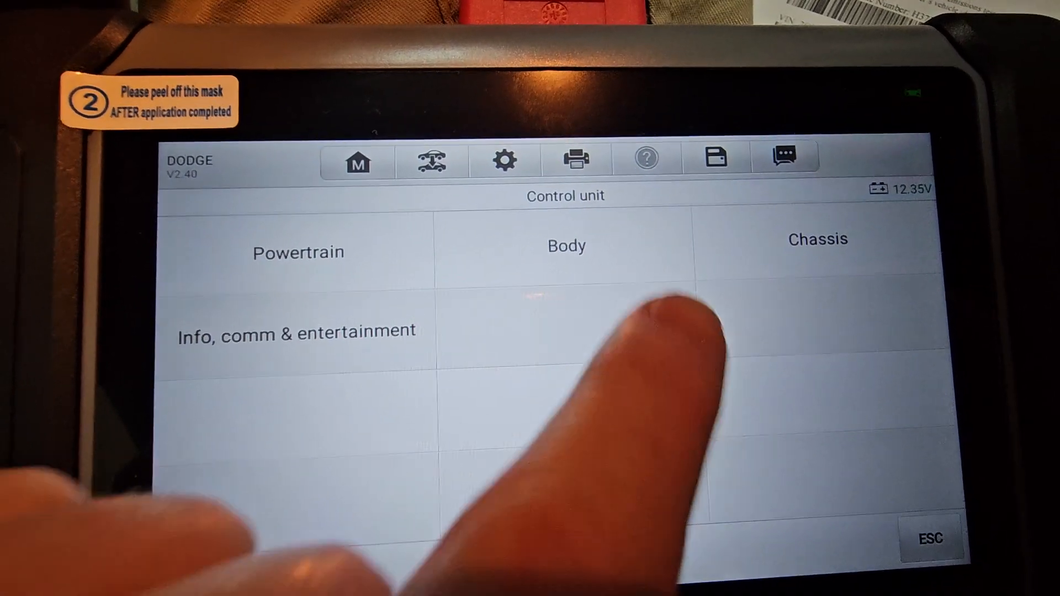
{"action": "left_click", "coordinate": [566, 245]}
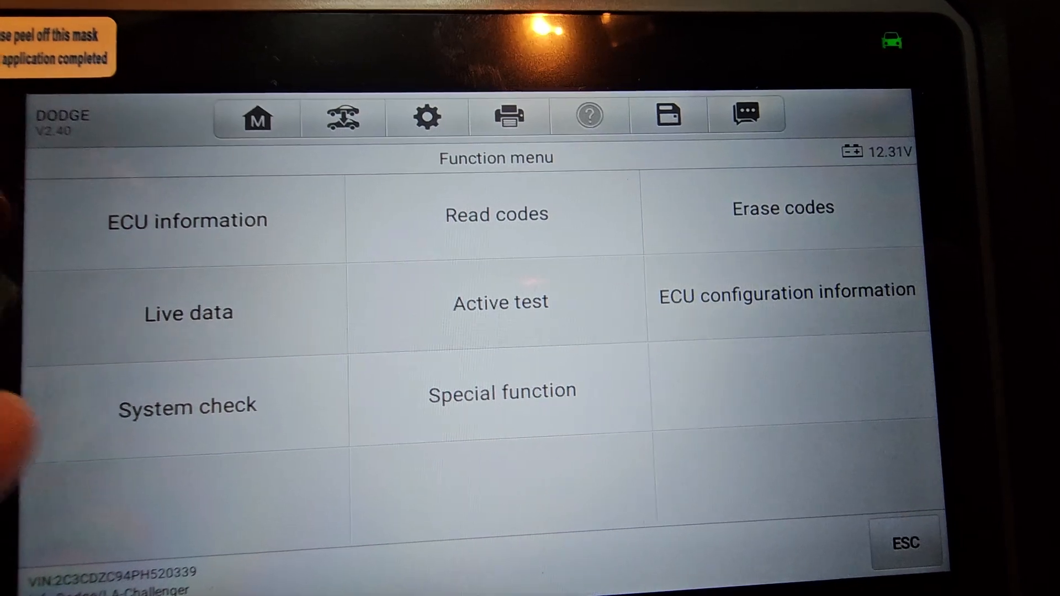
Step: Select System check for the BCM, listing remote start and theft alarm data
{"action": "left_click", "coordinate": [188, 407]}
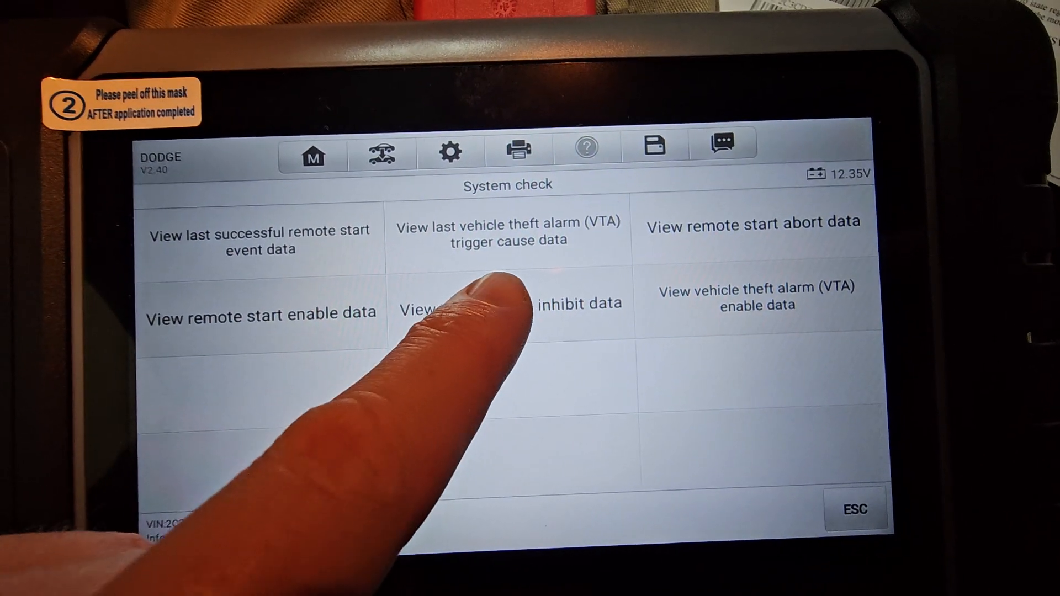
Step: Display remote start inhibit Event 1: Trunk/Liftgate ajar at 5437.3 km, 84 key cycles since
{"action": "left_click", "coordinate": [507, 303]}
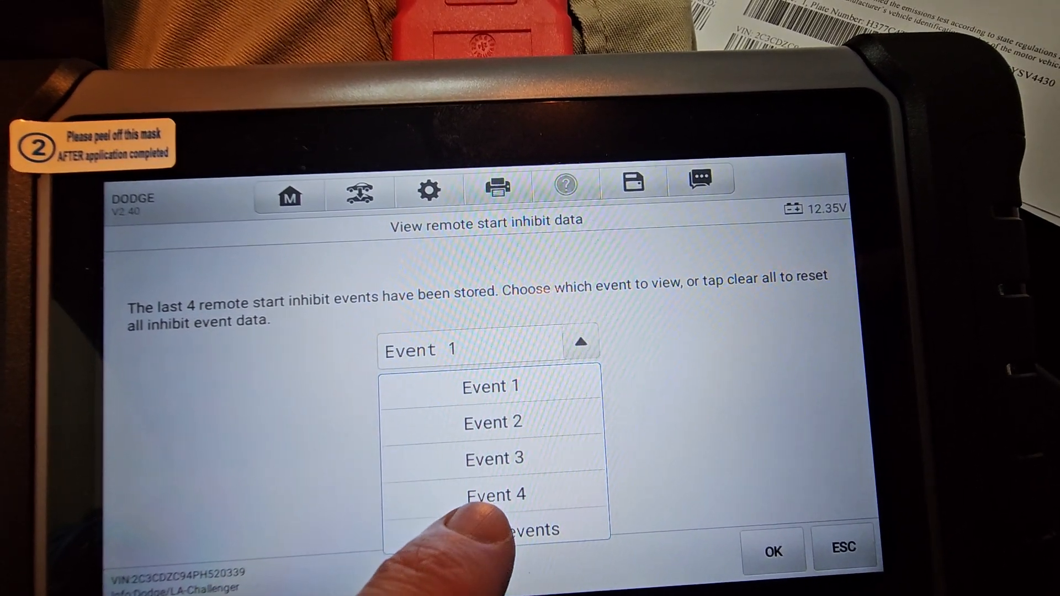
{"action": "left_click", "coordinate": [490, 387]}
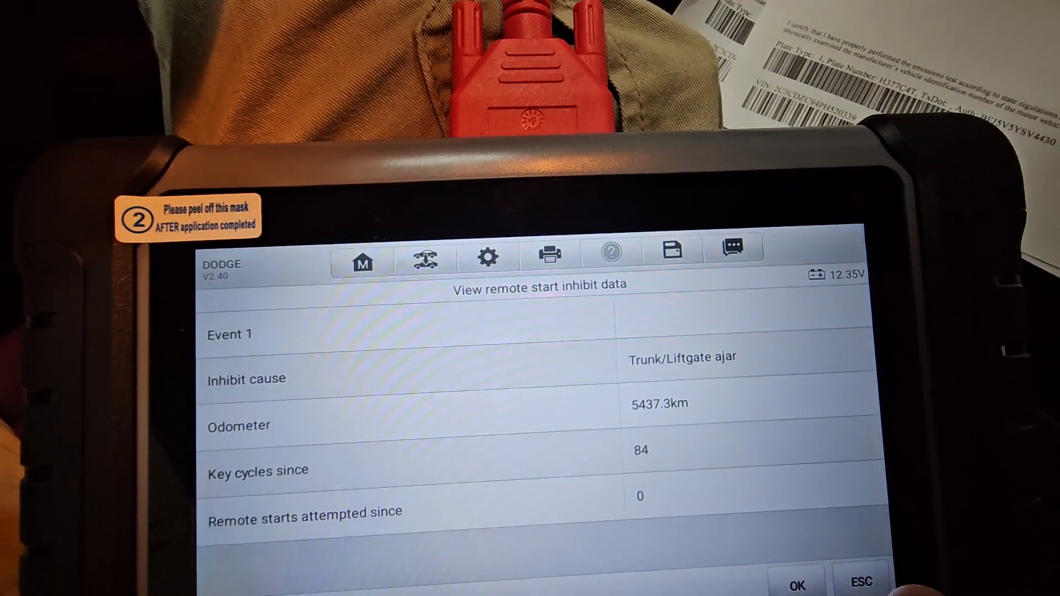
Step: Display remote start abort Event 1: Crank no start at 5760.0 km, 23 key cycles since
{"action": "left_click", "coordinate": [860, 583]}
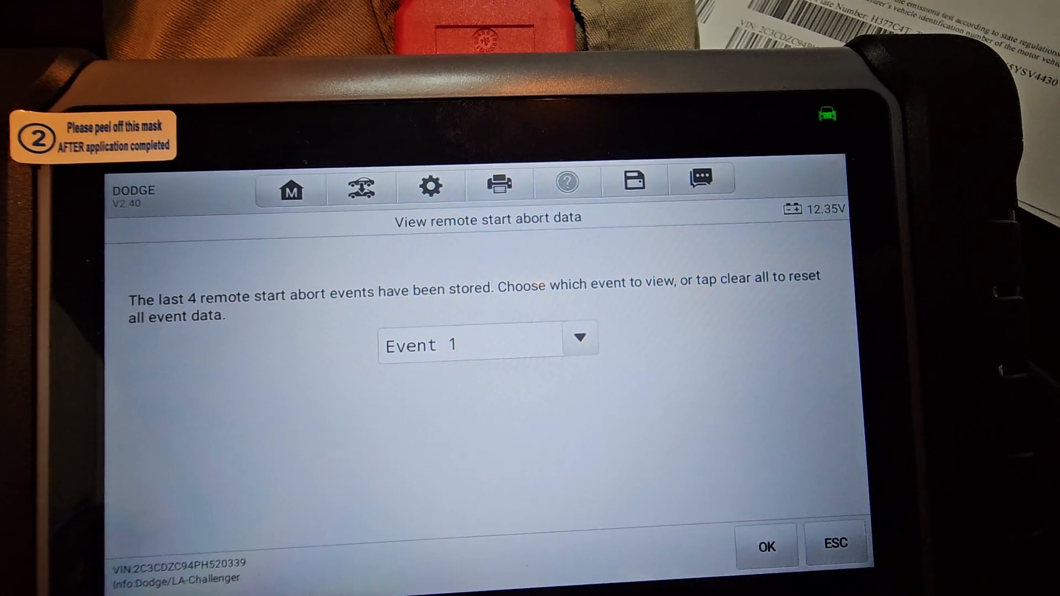
{"action": "left_click", "coordinate": [765, 546]}
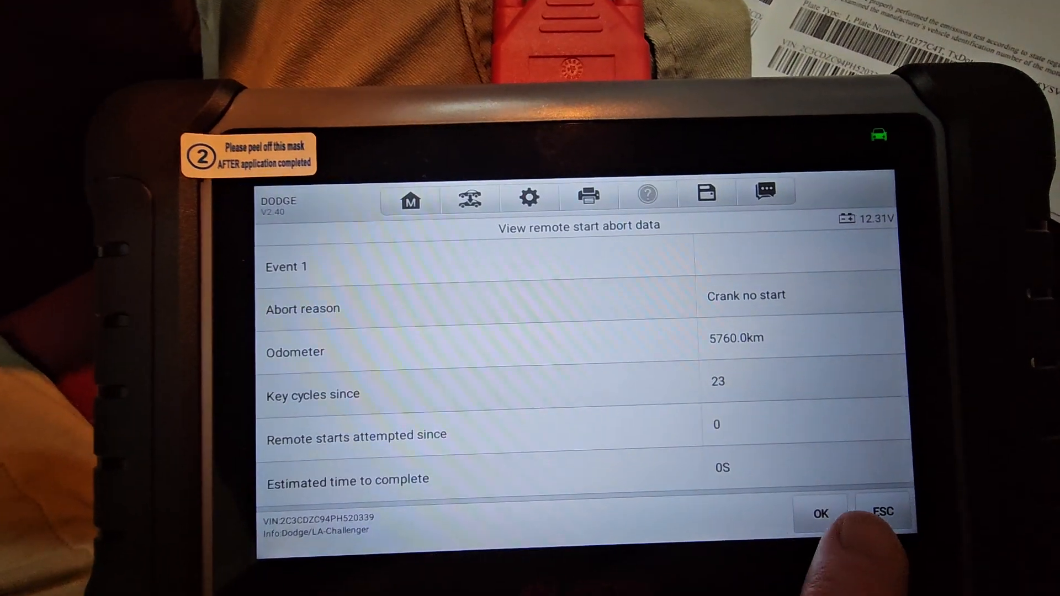
Step: Back out of the abort event data through the Body and Diagnostic menus to the Main menu
{"action": "left_click", "coordinate": [883, 514]}
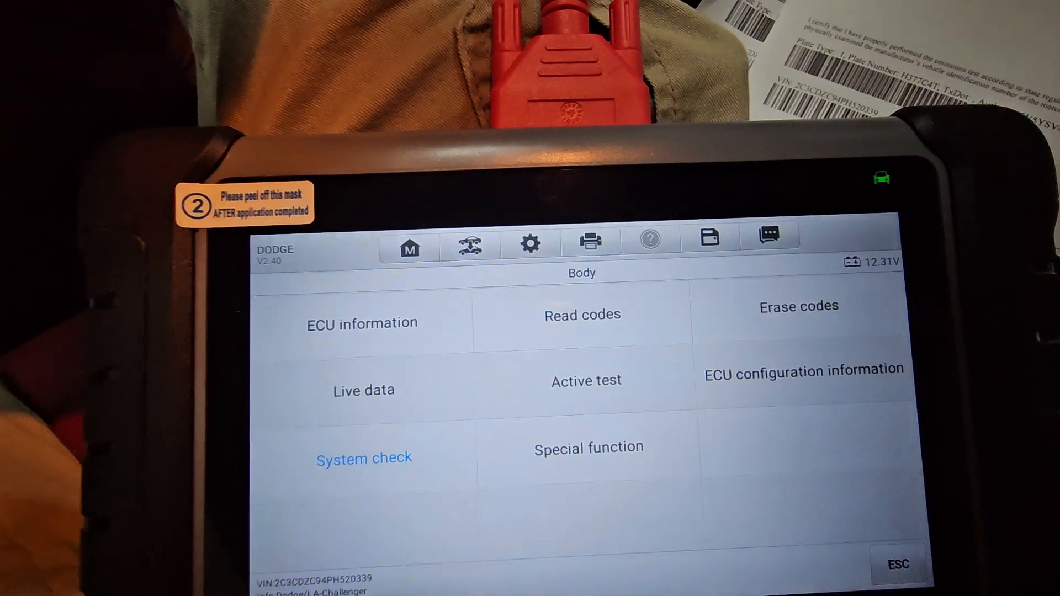
{"action": "left_click", "coordinate": [898, 563]}
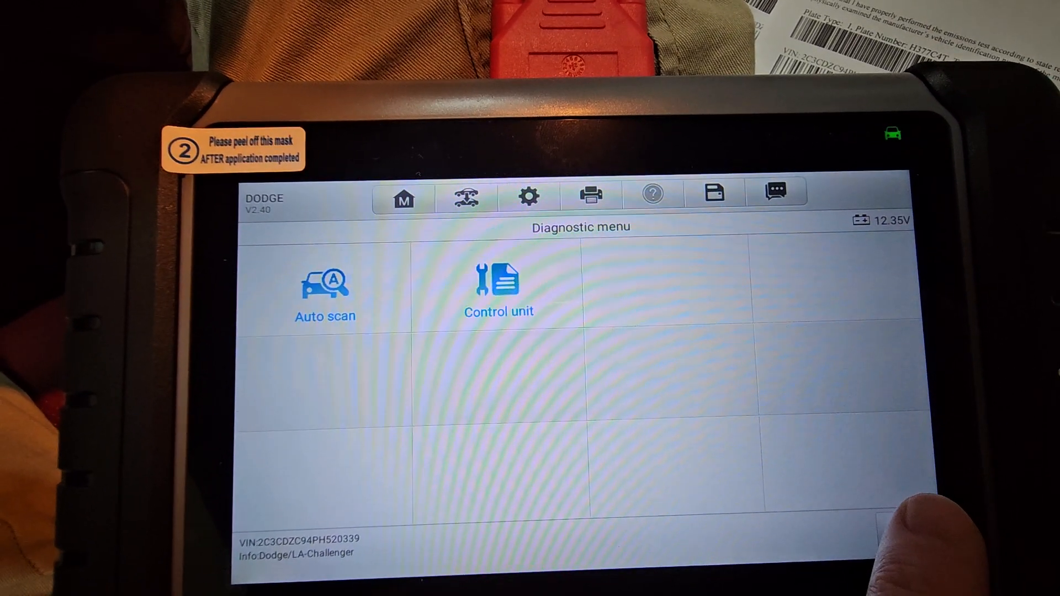
{"action": "left_click", "coordinate": [404, 197]}
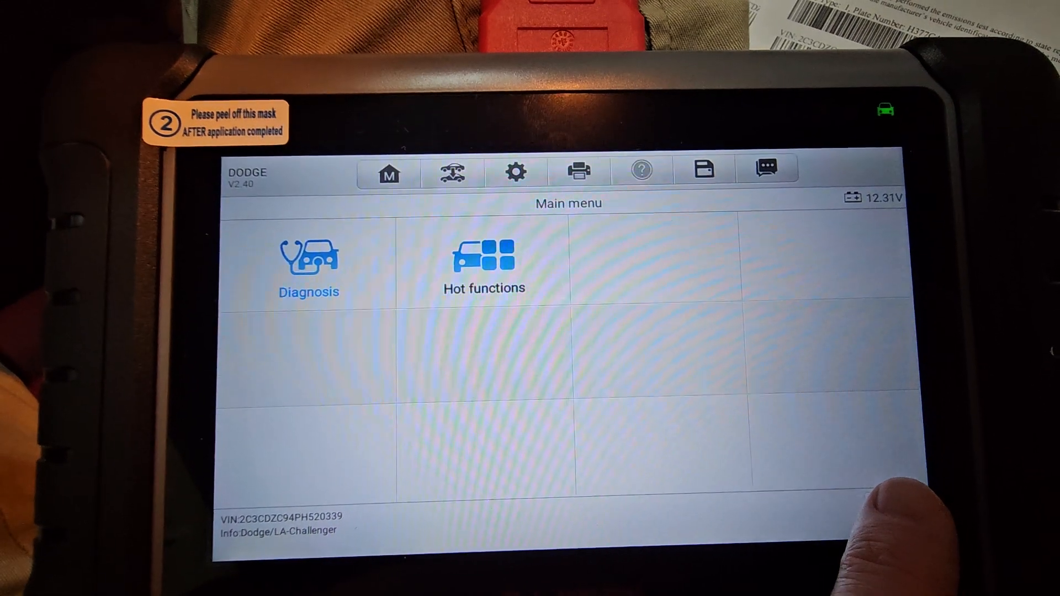
Step: Reopen Diagnosis from the Main menu to reach the Challenger's diagnostic menu
{"action": "left_click", "coordinate": [308, 260]}
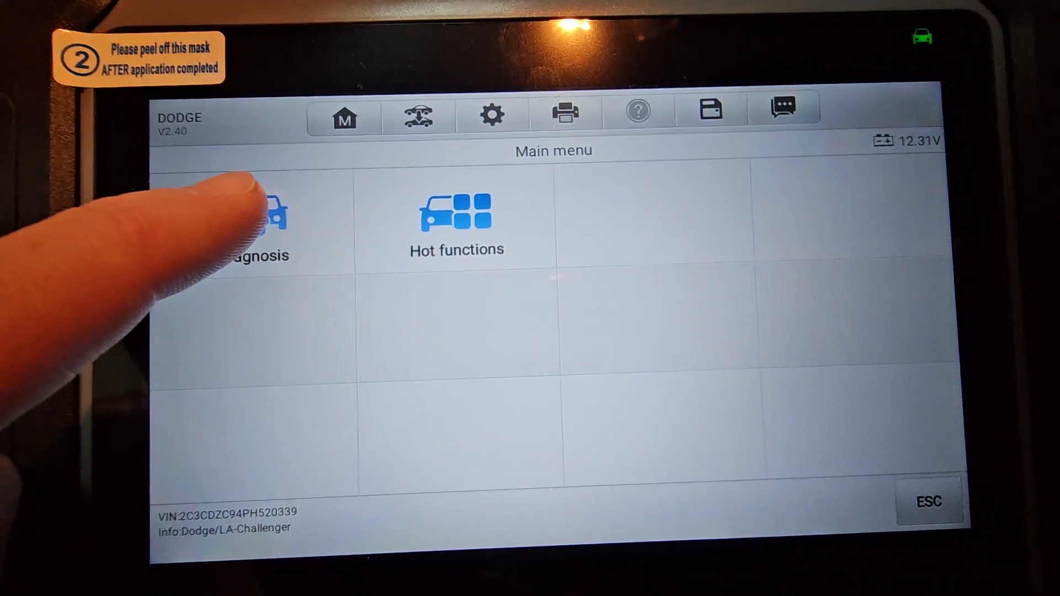
{"action": "left_click", "coordinate": [251, 223]}
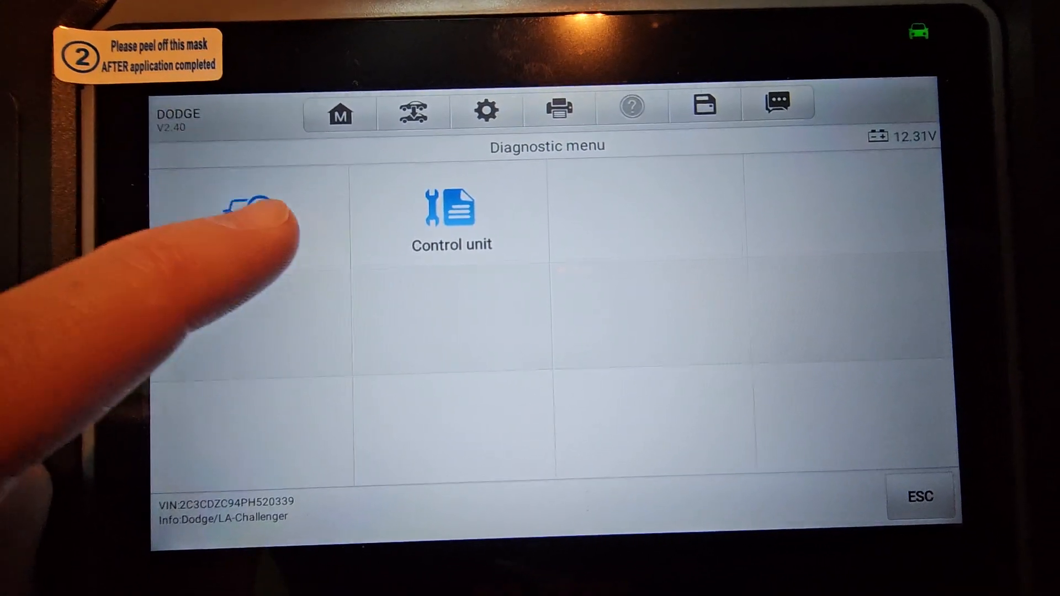